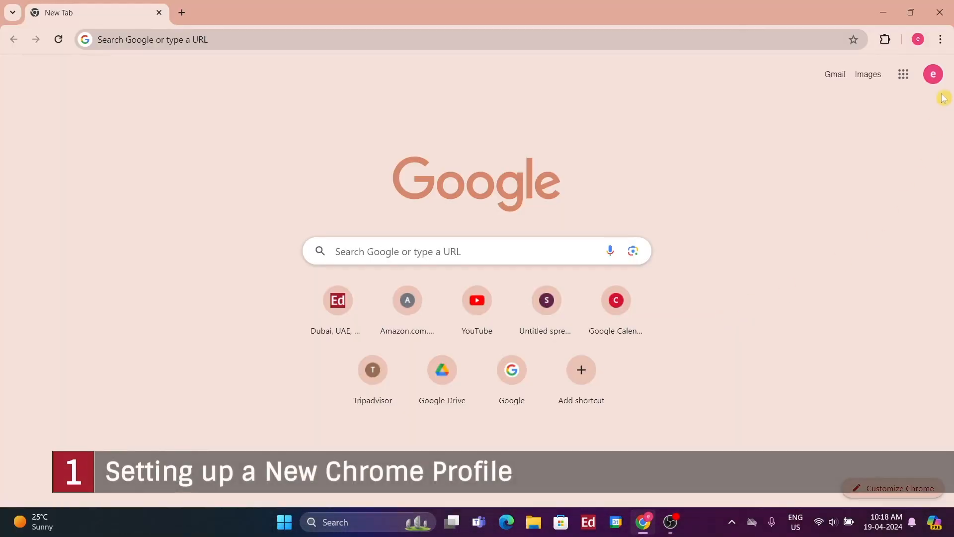
Step: Add a new Chrome profile from the avatar menu without signing into an account
left_click(919, 39)
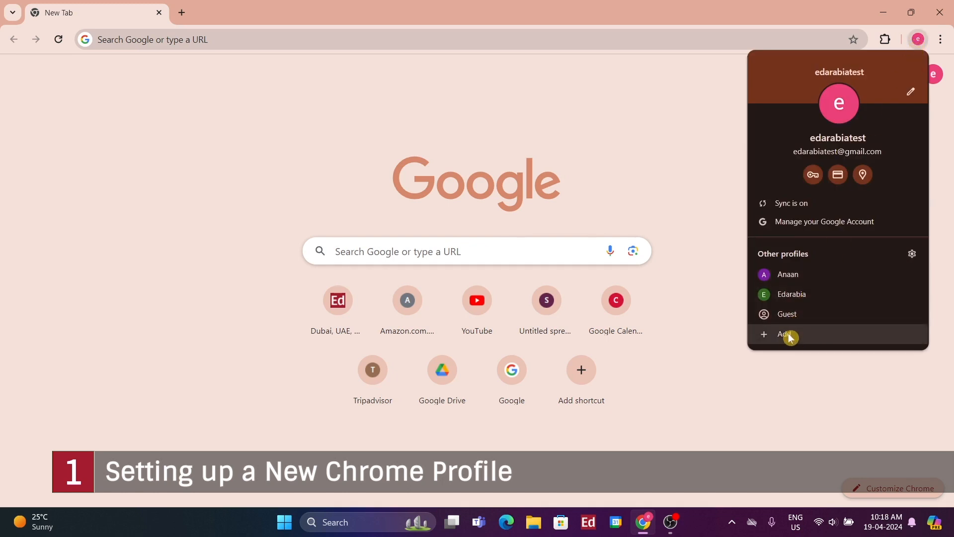
left_click(785, 334)
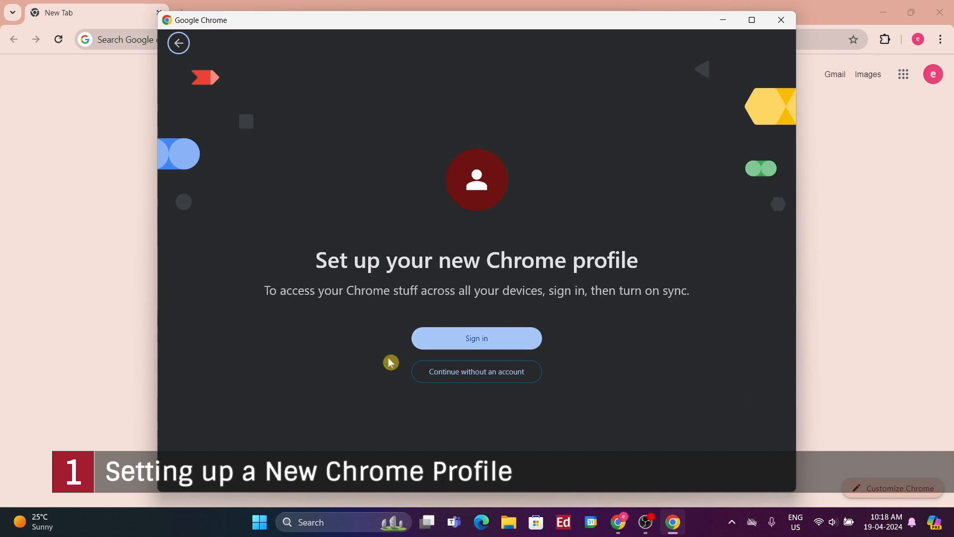
mouse_move(476, 371)
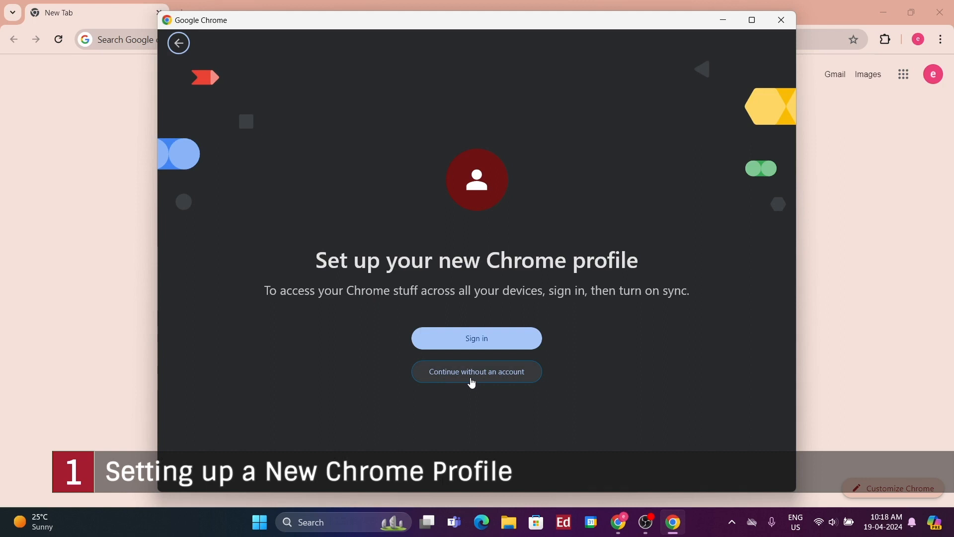
left_click(476, 371)
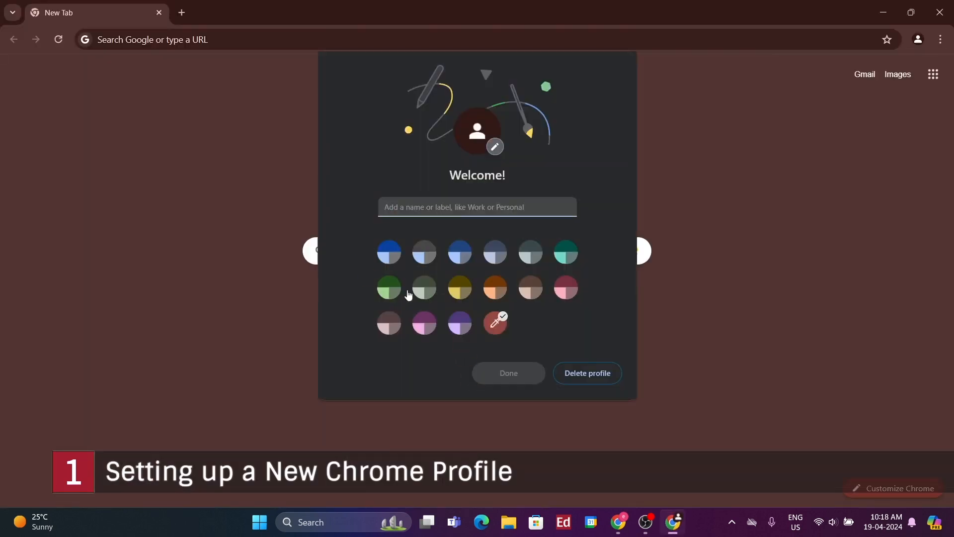
Step: Try the blue and grey-green colour swatches, then delete the unfinished profile
left_click(459, 252)
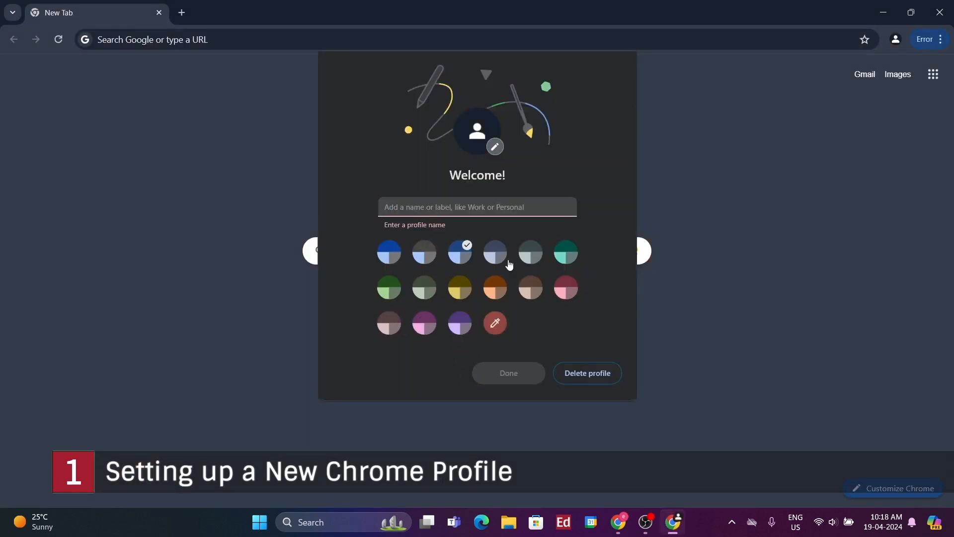
left_click(424, 288)
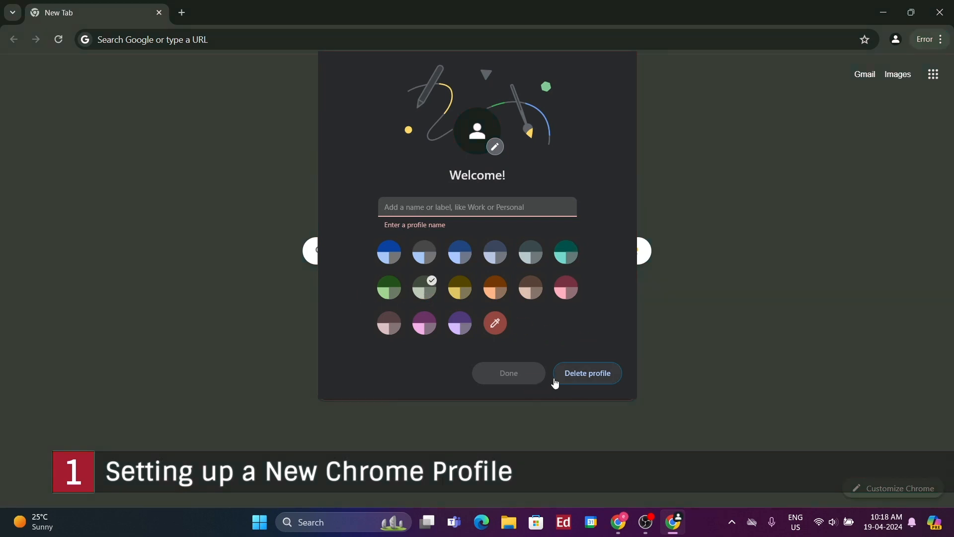
left_click(586, 372)
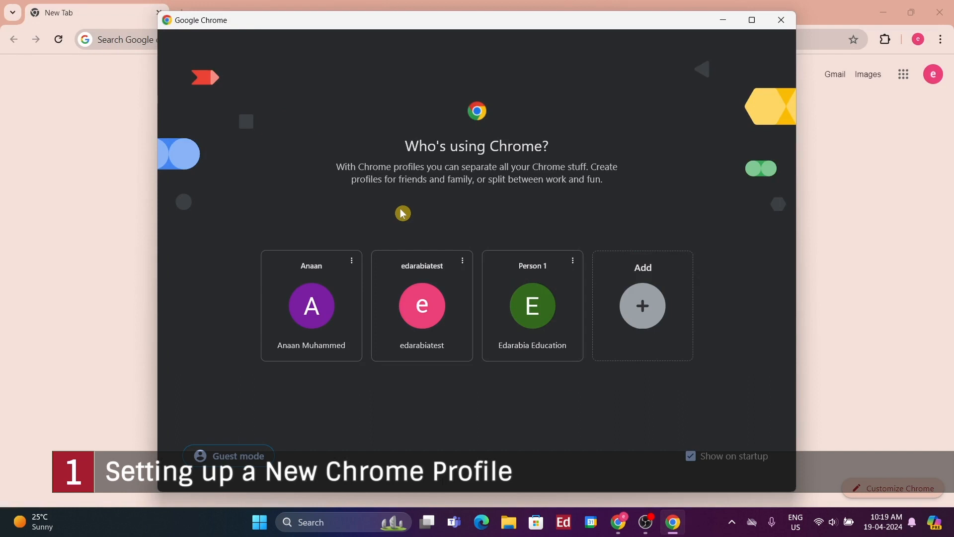
mouse_move(484, 272)
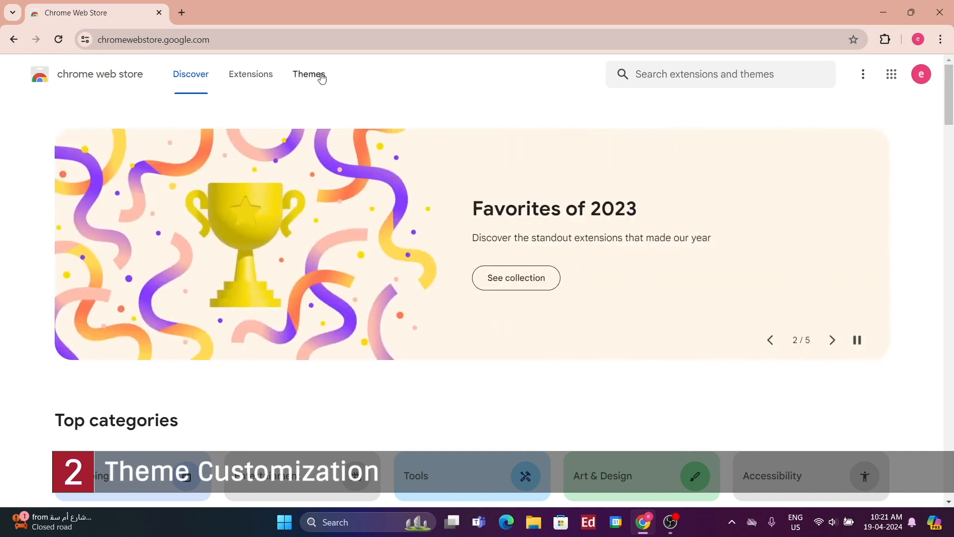
Step: Browse the Web Store Themes down to Dark & black themes and add Morpheon Dark
left_click(309, 74)
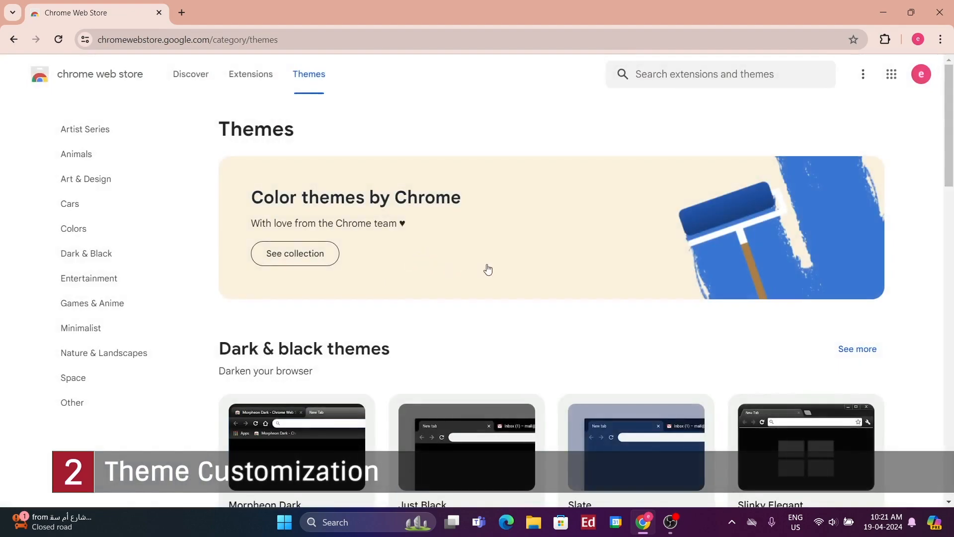
scroll("down", 3)
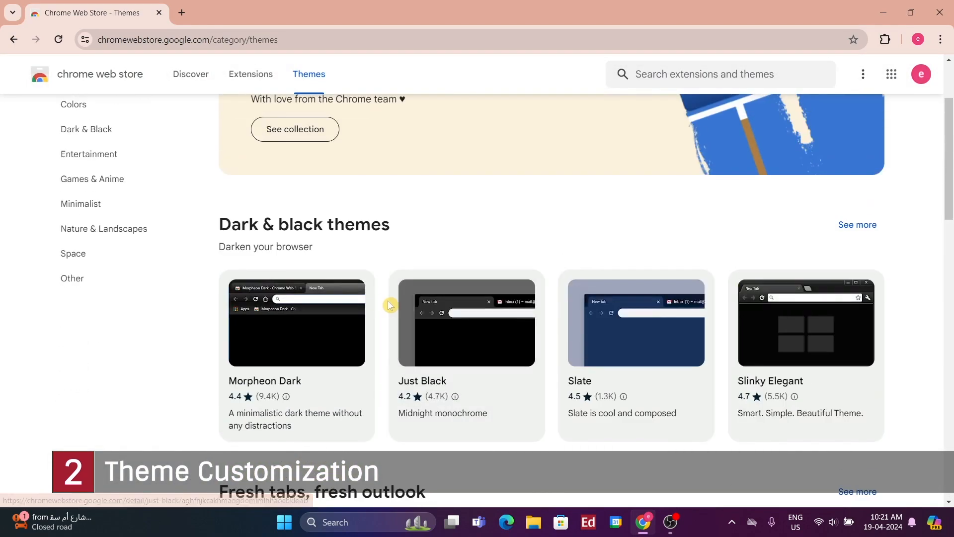
scroll("down", 3)
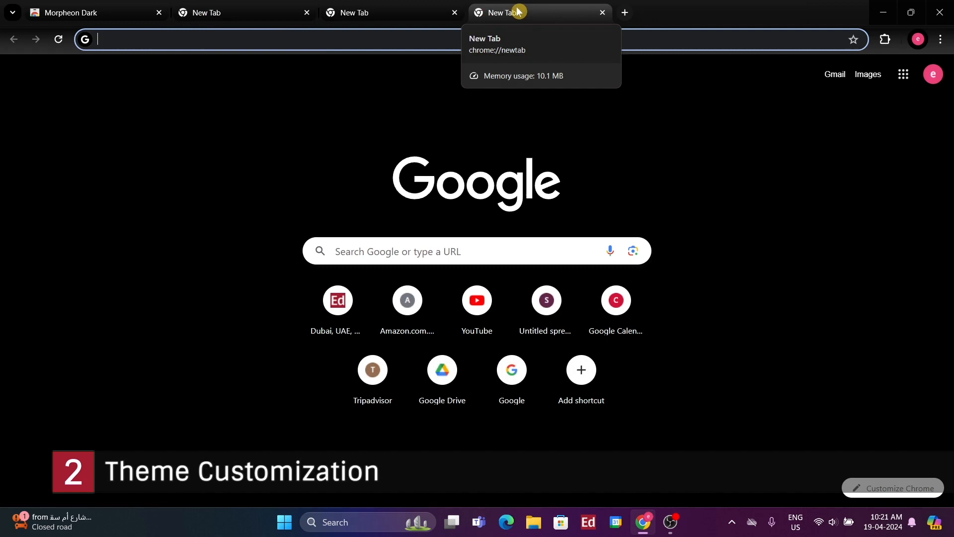
Step: Reset the Morpheon Dark theme to default under Settings > Appearance
left_click(940, 39)
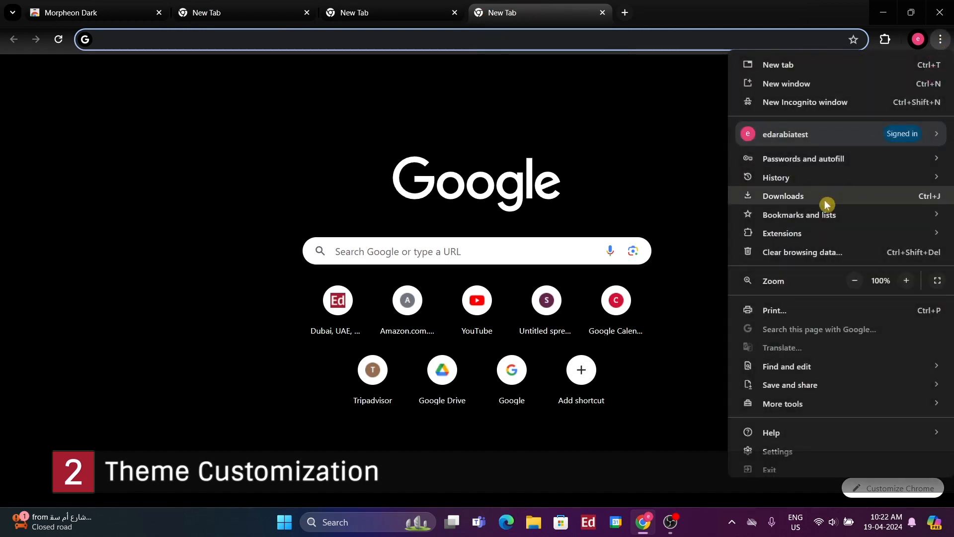
left_click(778, 451)
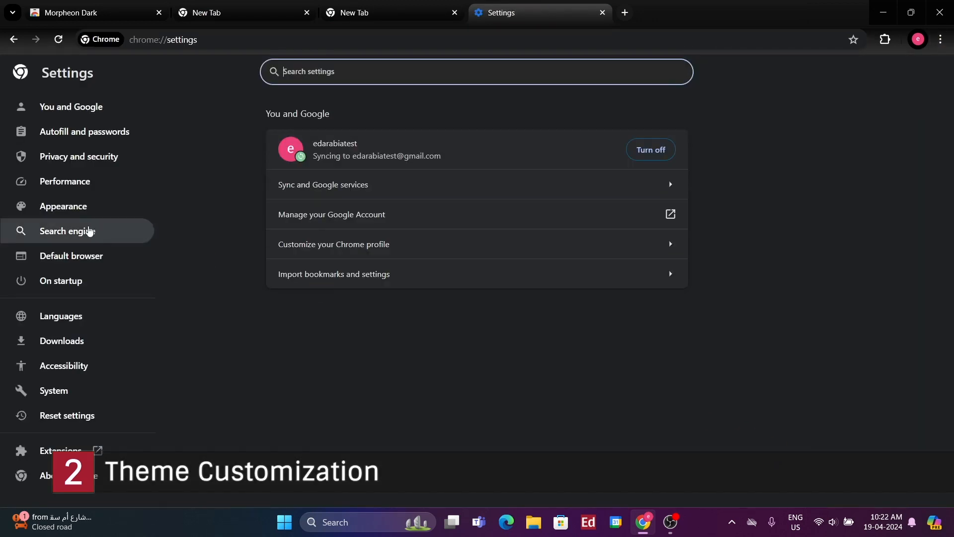
left_click(63, 207)
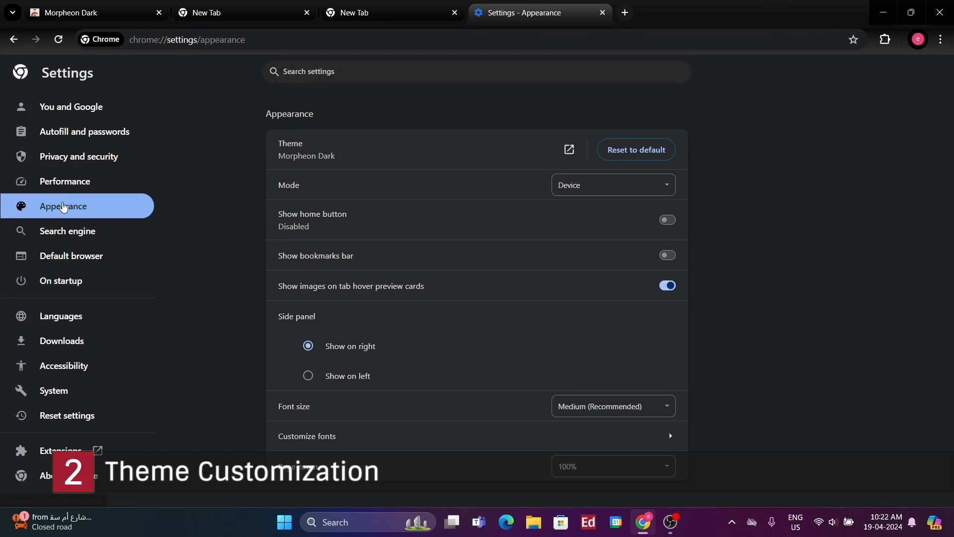
left_click(635, 149)
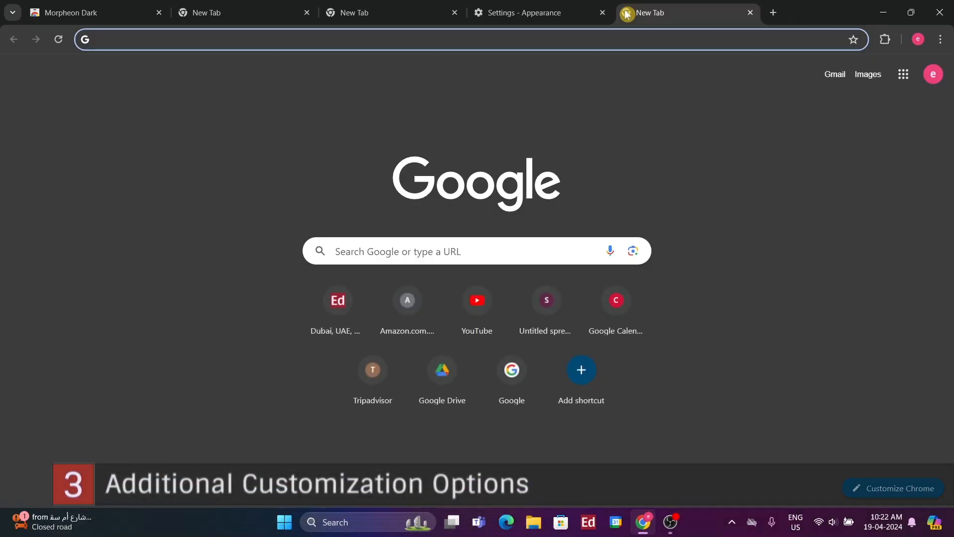
Step: Set the appearance Mode to Dark and view the font size choices
left_click(536, 12)
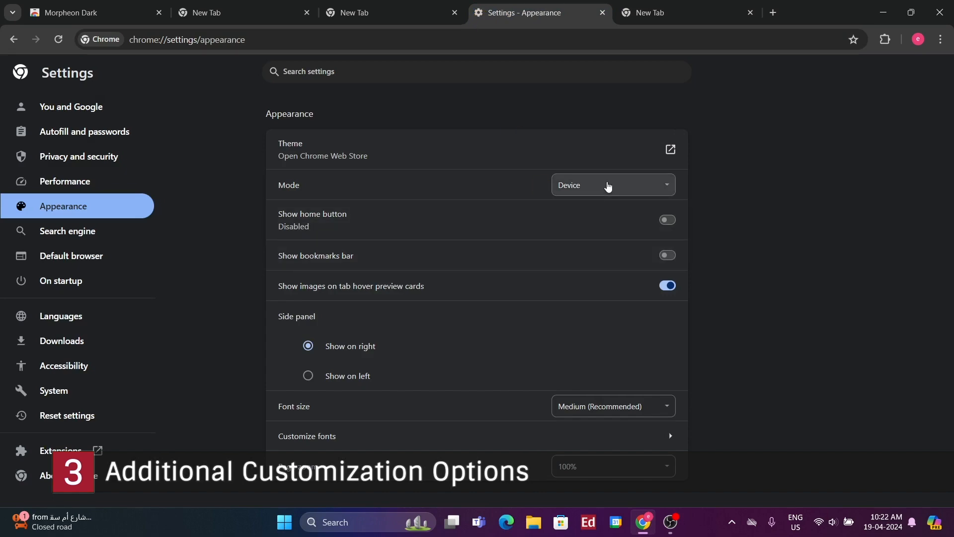
left_click(612, 185)
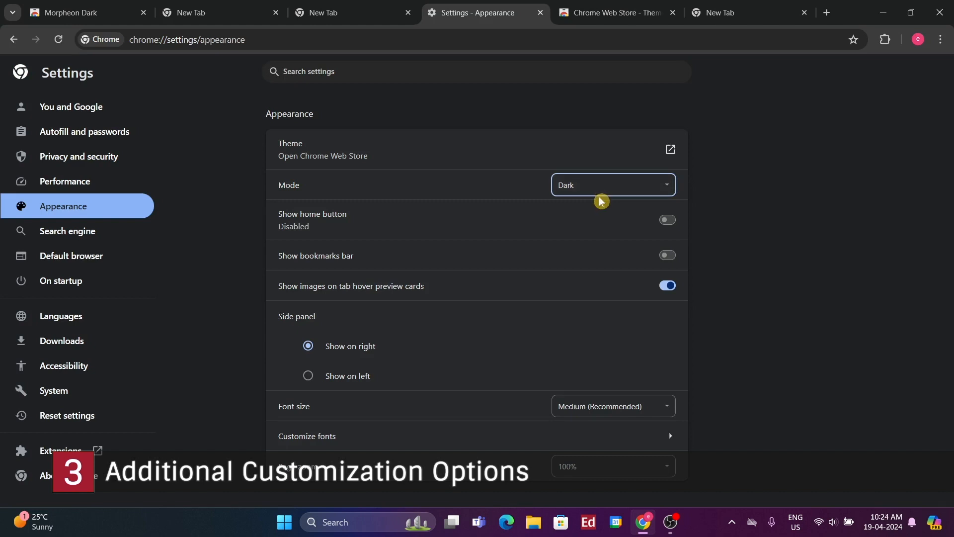
mouse_move(615, 396)
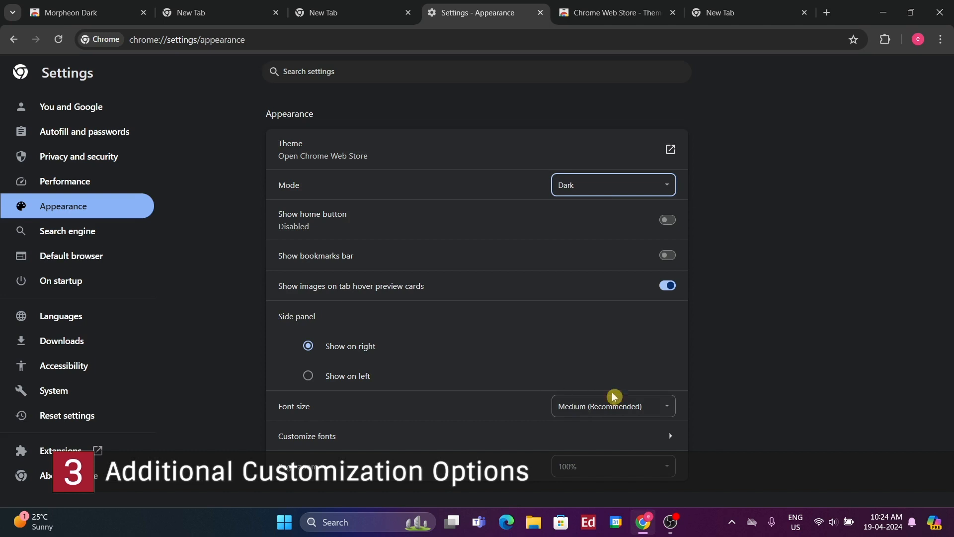
left_click(613, 407)
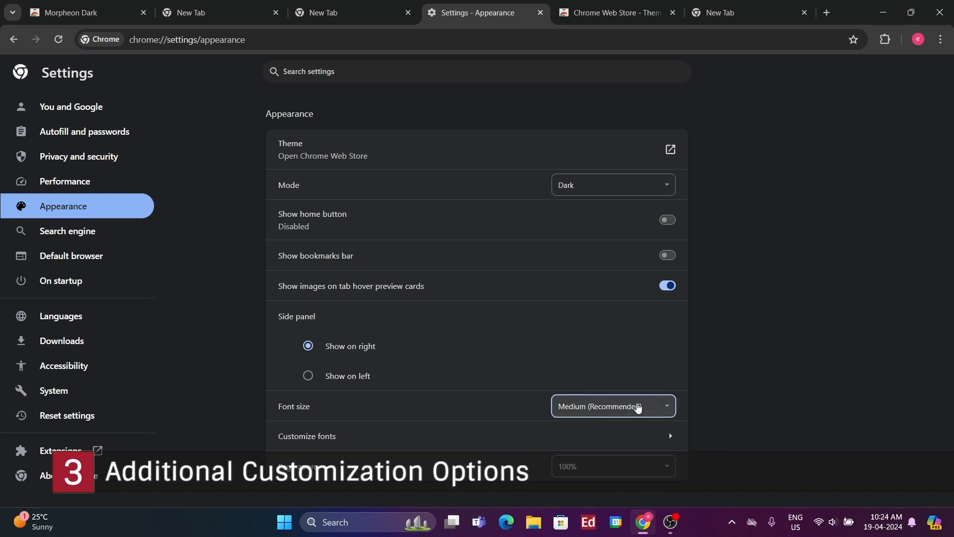
mouse_move(759, 393)
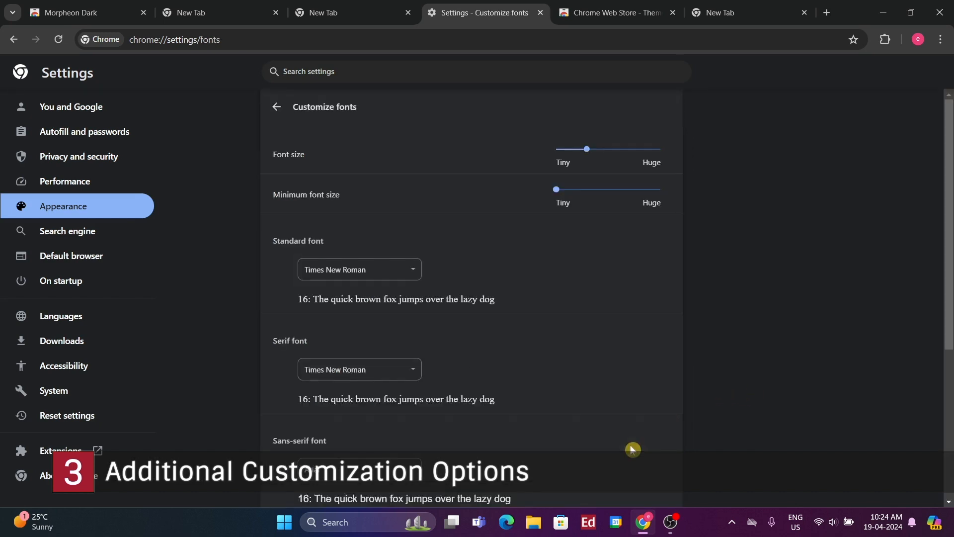
Step: Drag the custom font size slider down to 14
left_click_drag(586, 149, 578, 149)
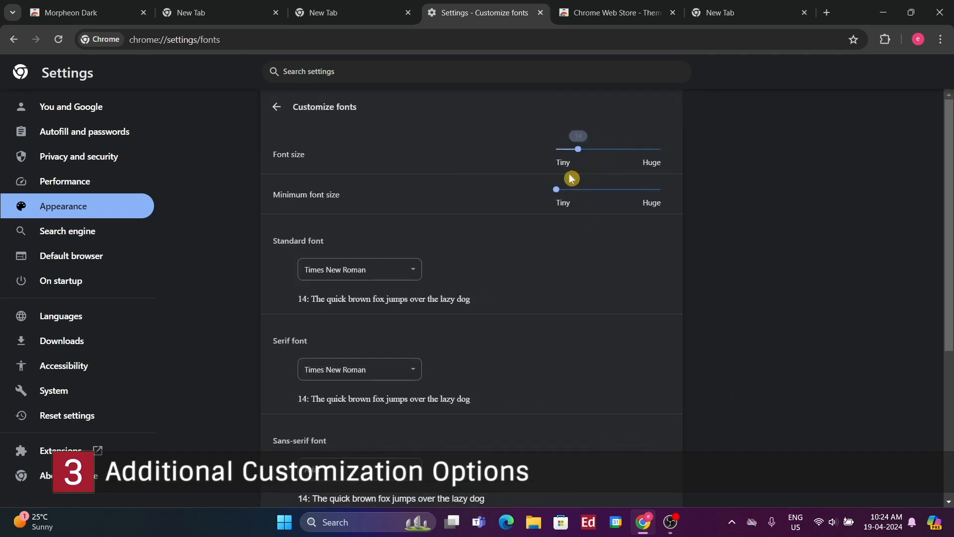
left_click_drag(555, 189, 568, 190)
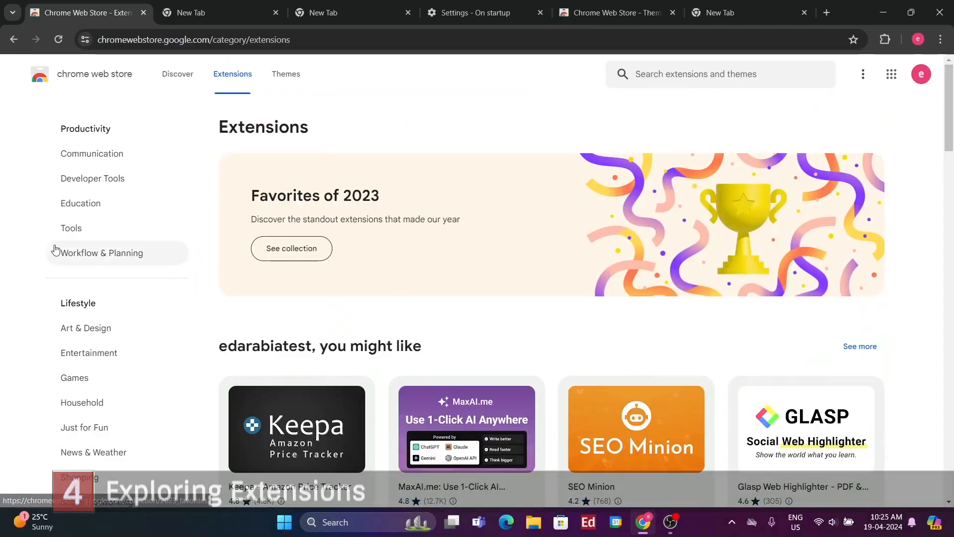
mouse_move(27, 257)
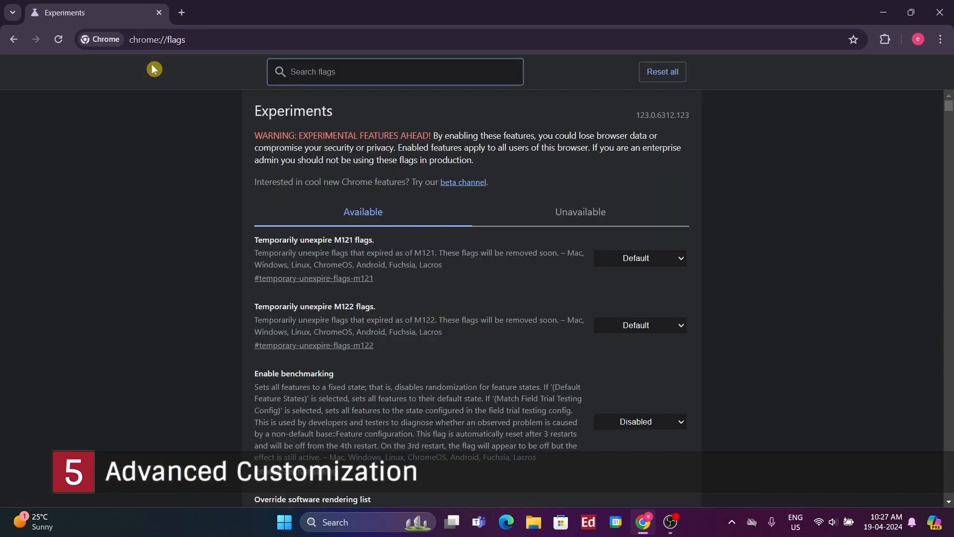
mouse_move(268, 222)
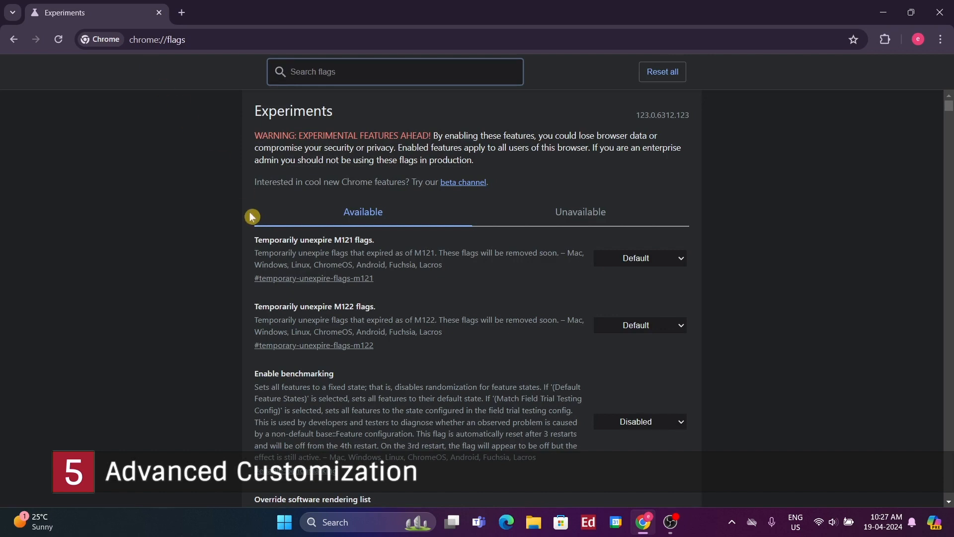
Step: Focus the Search flags box on the chrome://flags Experiments page
left_click(395, 71)
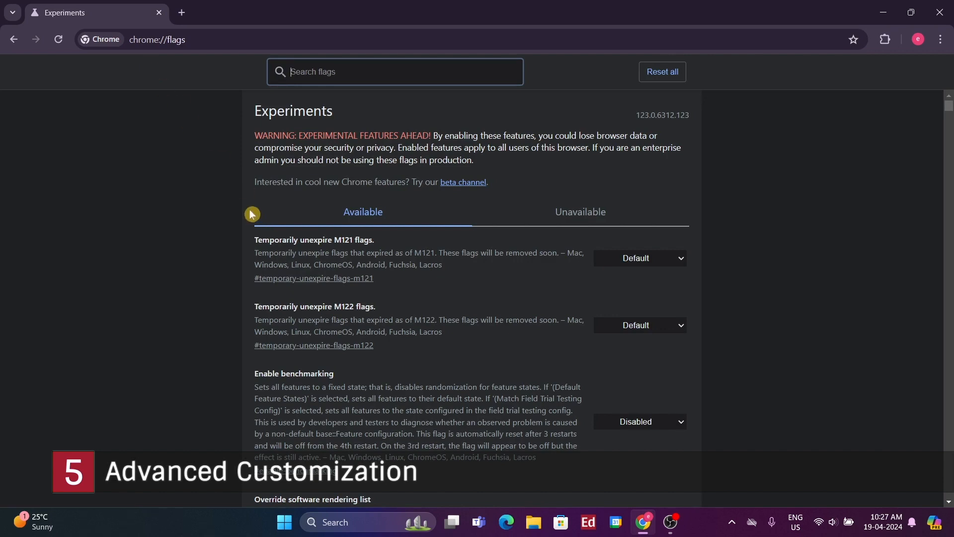